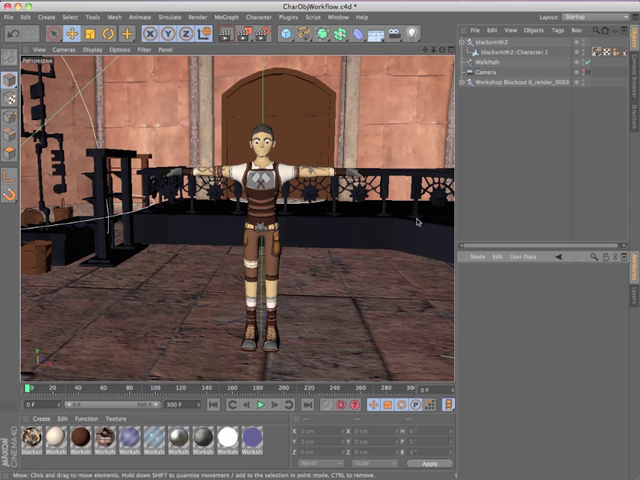
Step: Add a new Character object from the Character menu for the blacksmith rig
click(258, 17)
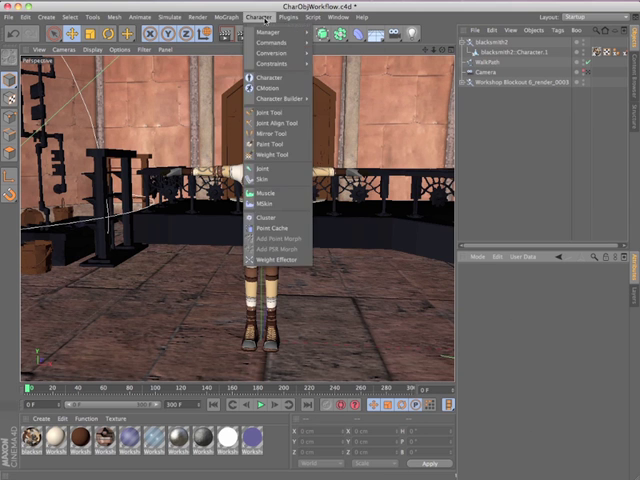
click(263, 76)
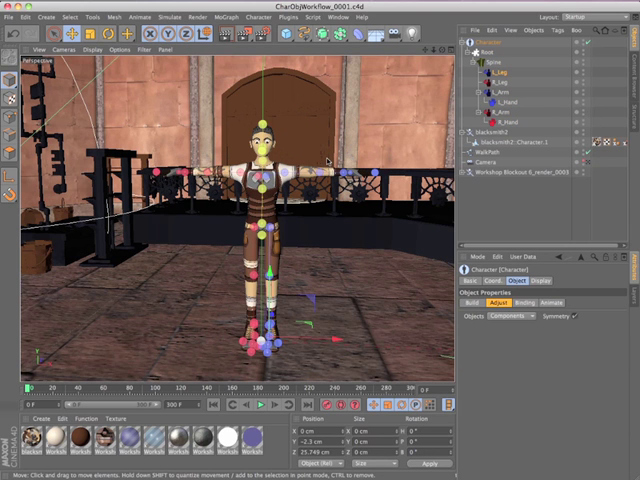
click(510, 309)
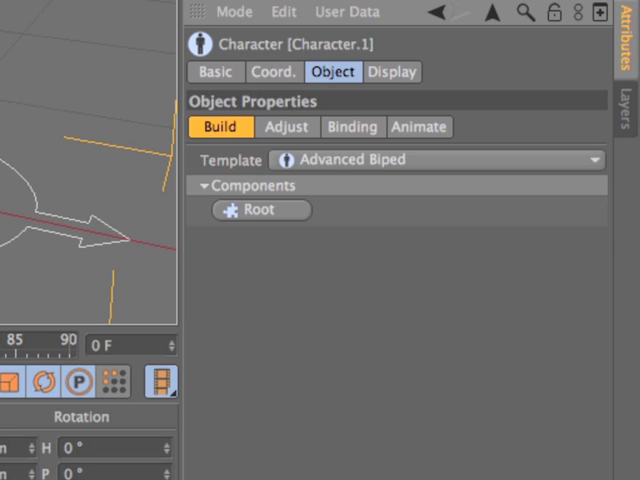
mouse_move(545, 50)
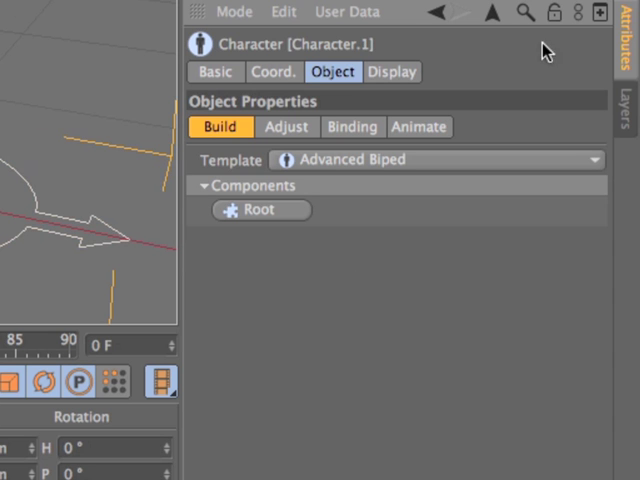
mouse_move(604, 198)
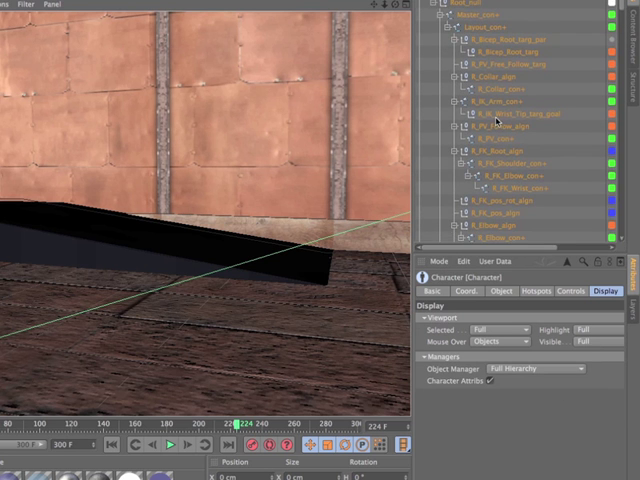
Step: Add an IK/FK Bendy arm component to the character rig
scroll(up, 3)
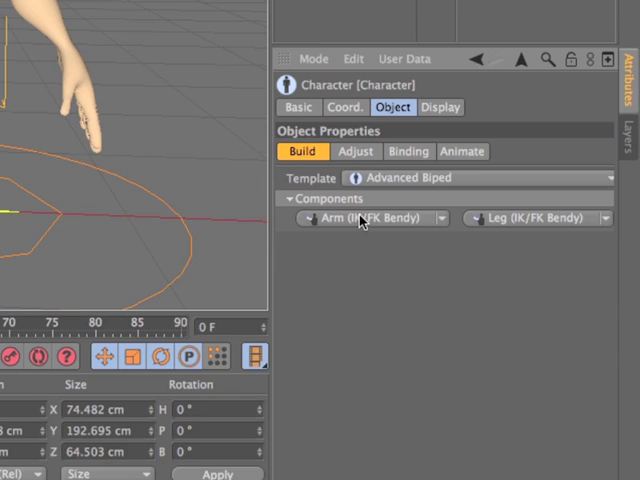
click(443, 218)
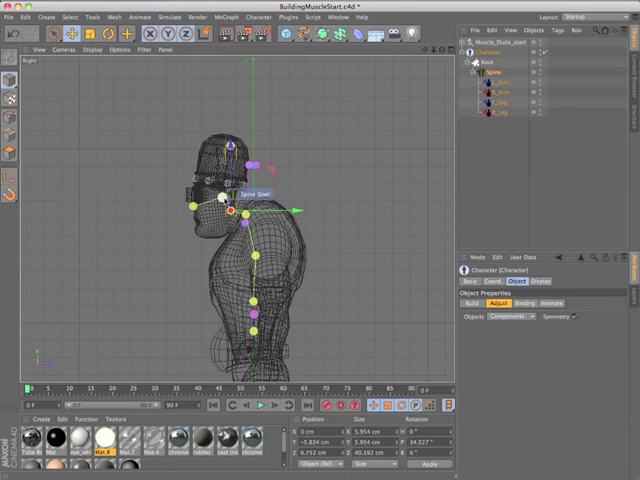
Step: Drag spine joints to fit the head, then set adjusting from components to controllers
drag(220, 205, 200, 210)
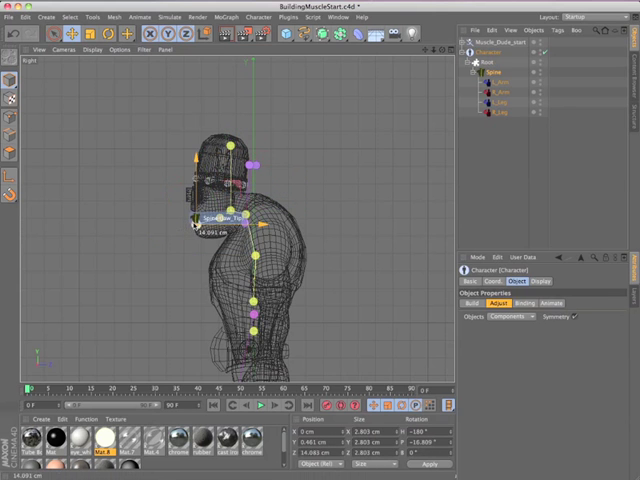
click(250, 165)
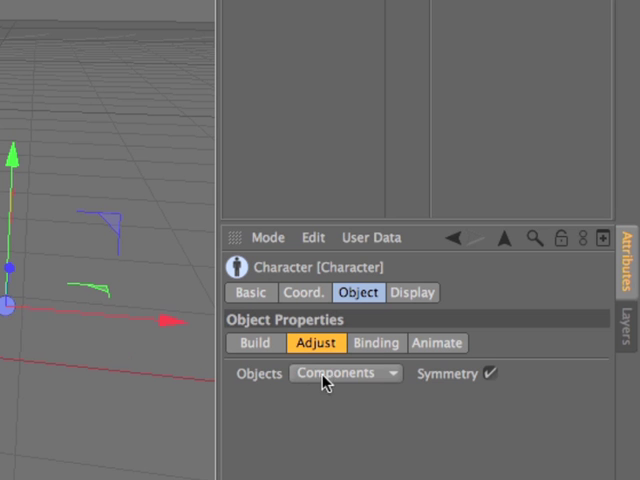
click(345, 373)
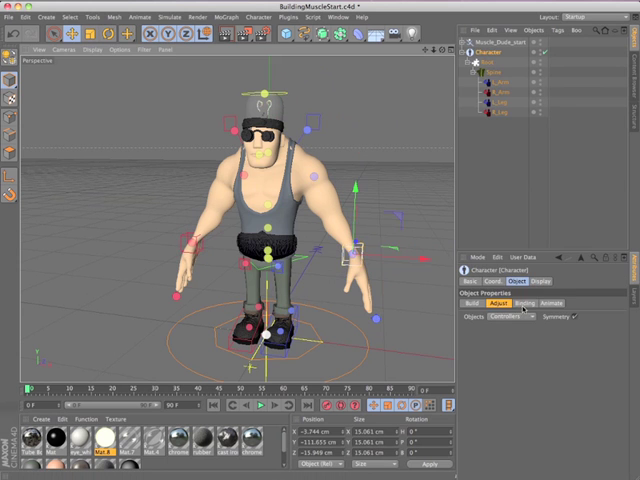
Step: Bind the meshes in Binding, set Auto Weight Mode to Visibility and close the Weights Manager
click(520, 303)
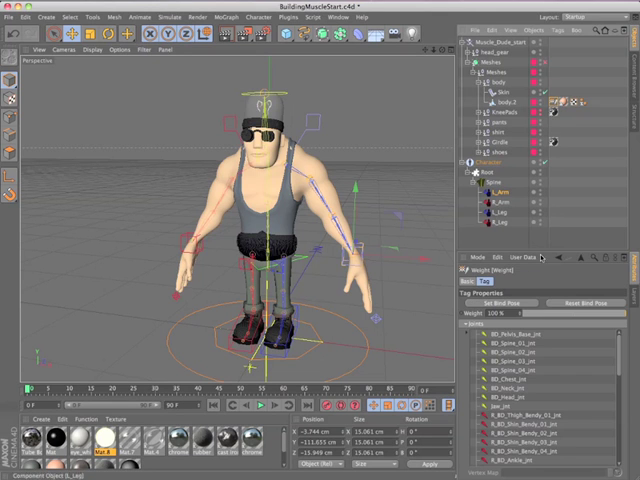
scroll(down, 3)
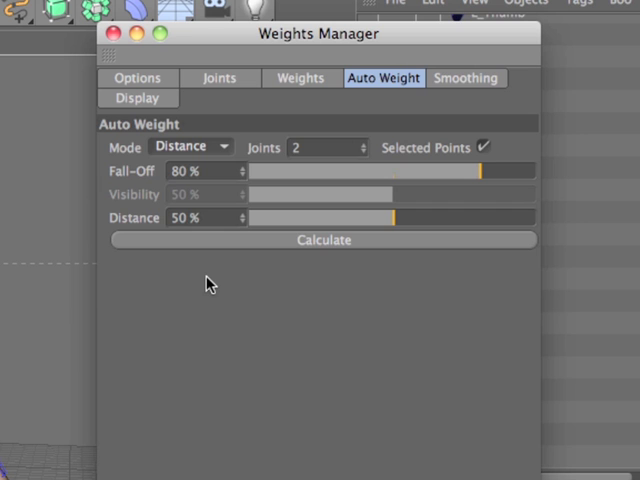
click(190, 147)
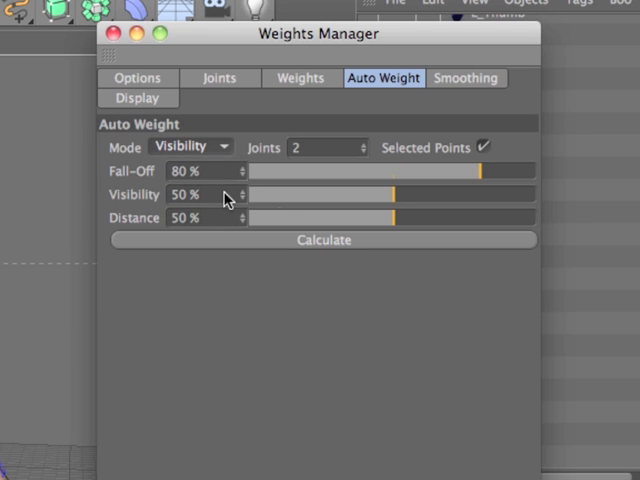
mouse_move(414, 283)
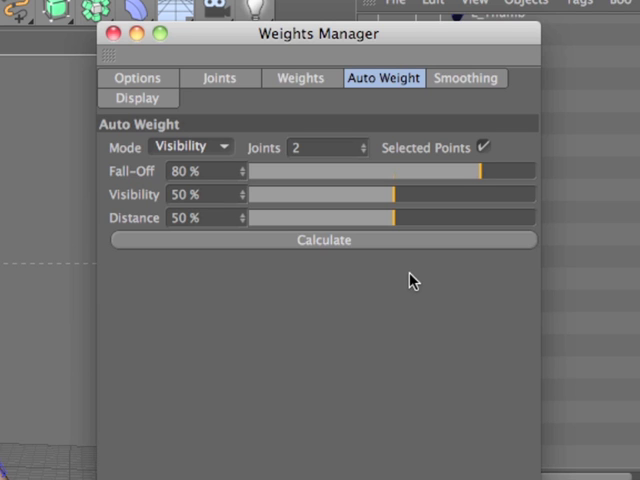
click(111, 33)
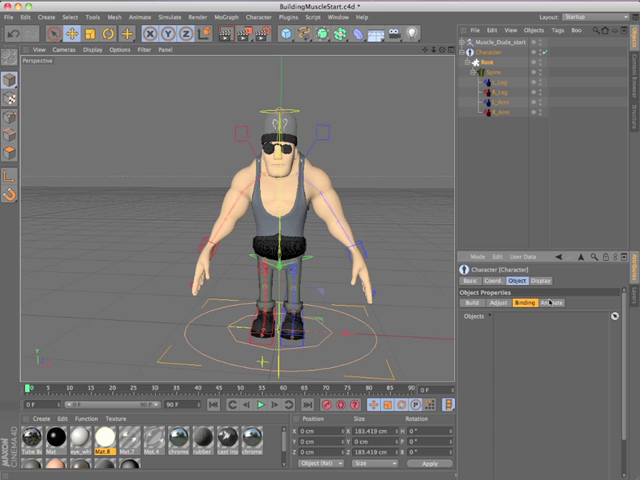
Step: Browse the rig's leg Controls and the Hotspots list, collapsing the hotspot objects
click(546, 303)
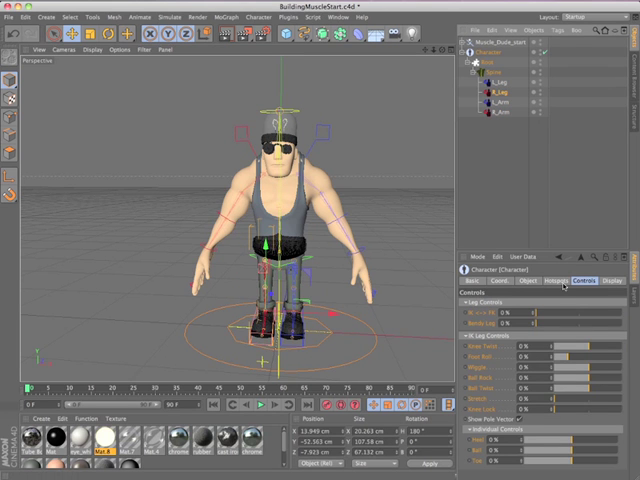
click(564, 281)
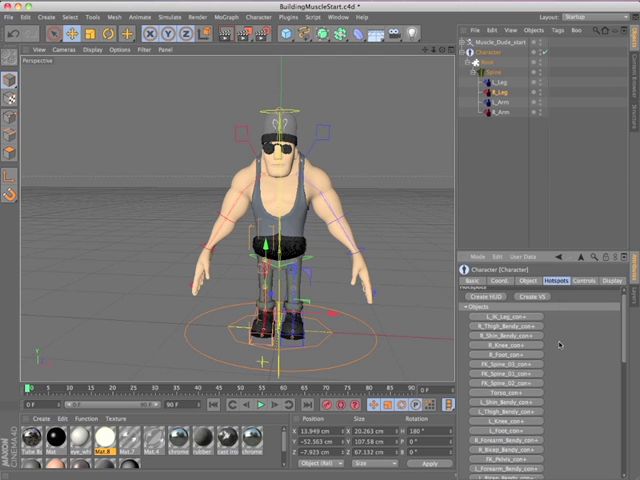
scroll(down, 3)
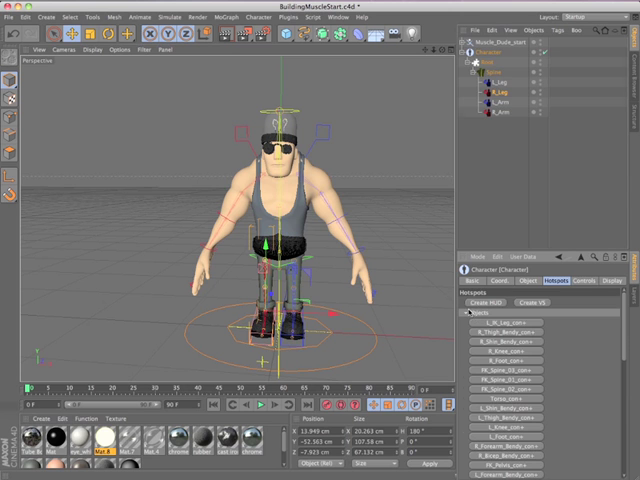
click(583, 281)
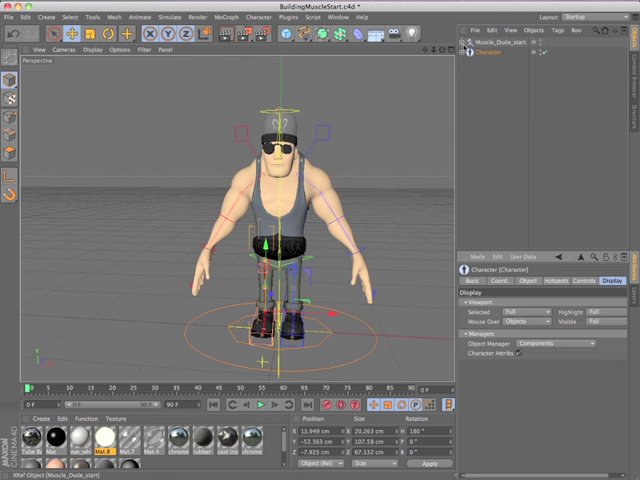
Step: Expand the character's components and set Object Manager display to Full Hierarchy
click(481, 62)
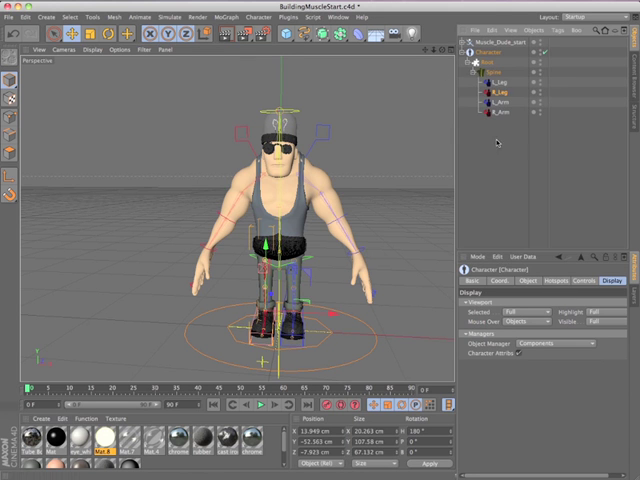
mouse_move(550, 350)
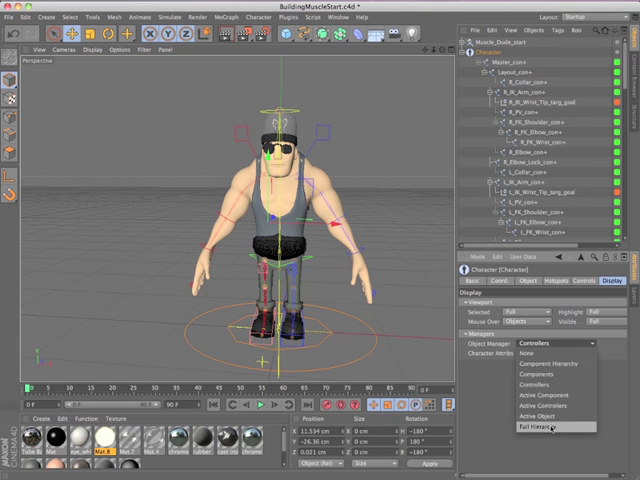
click(555, 430)
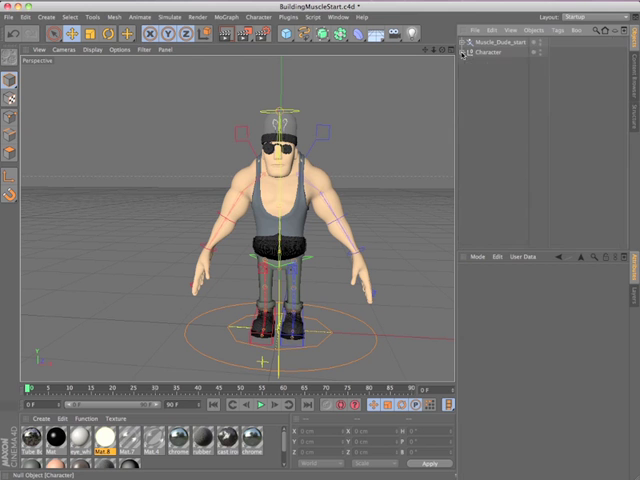
Step: Expand the Character's full control rig, select it and enter Animate mode
click(472, 51)
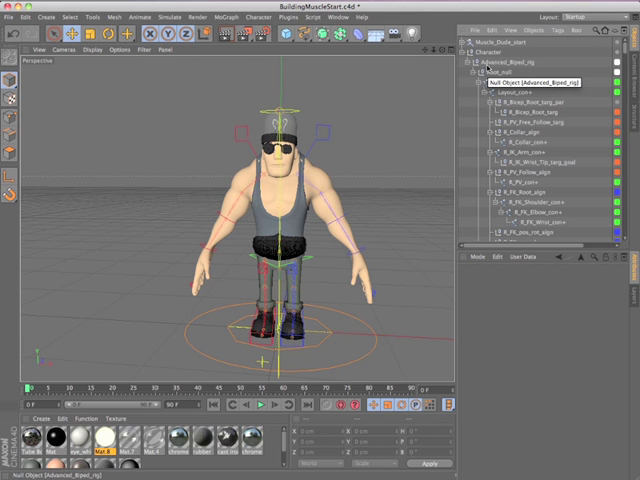
click(522, 213)
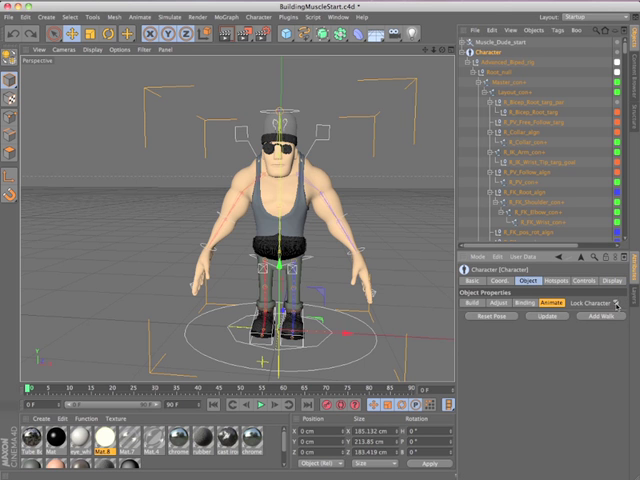
click(607, 305)
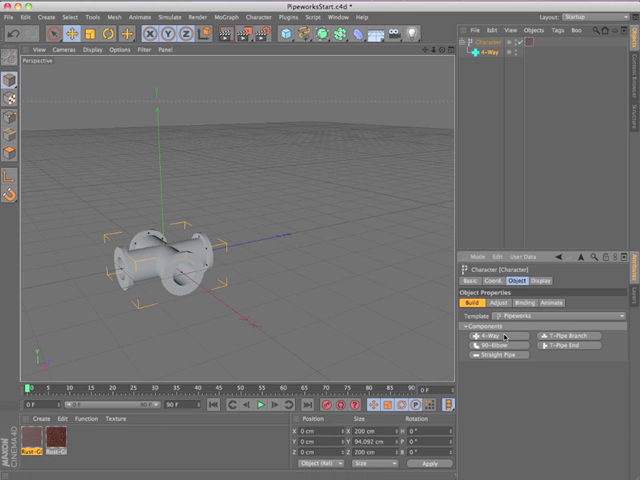
Step: Add a 90-Elbow and further pipe pieces to the Pipeworks character from the Build components
click(487, 344)
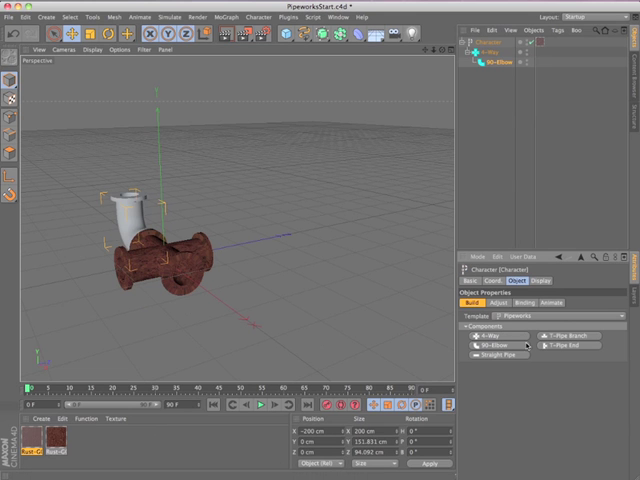
click(568, 345)
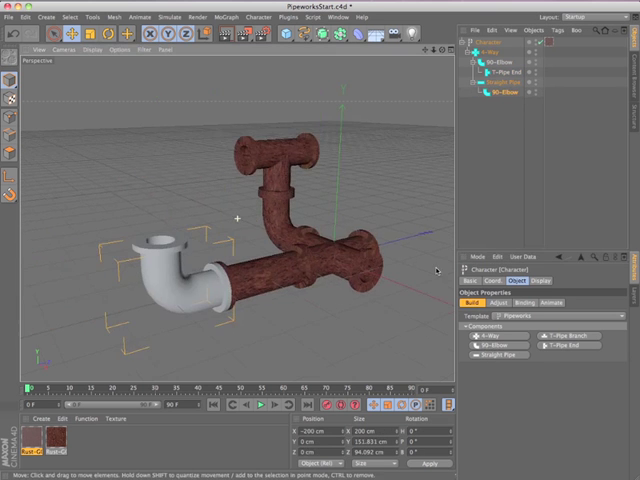
click(516, 299)
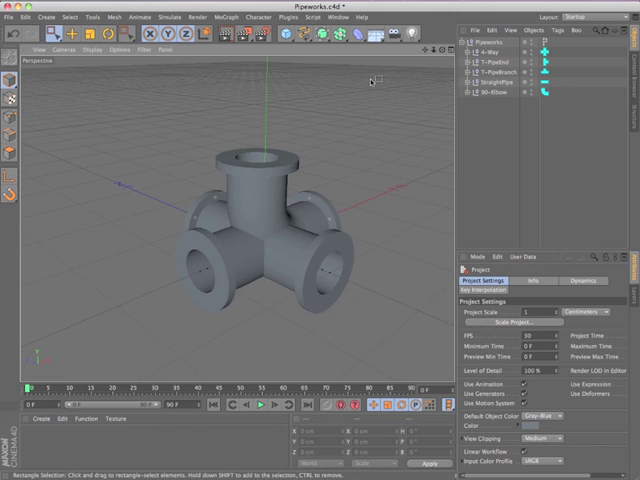
Step: Save the Pipeworks scene via Character Builder > Save Character Template
click(263, 17)
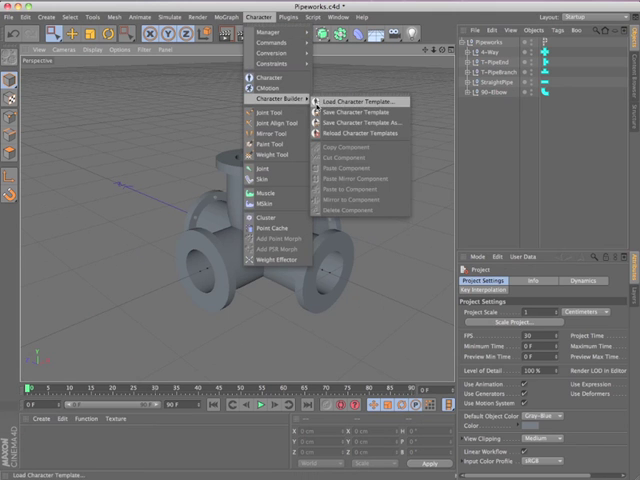
mouse_move(360, 113)
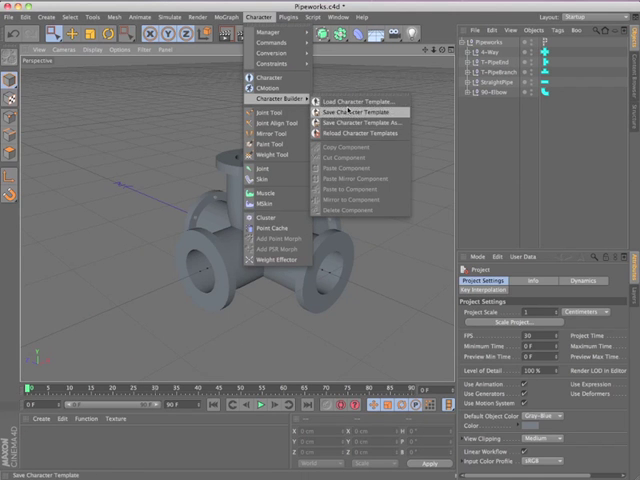
click(356, 110)
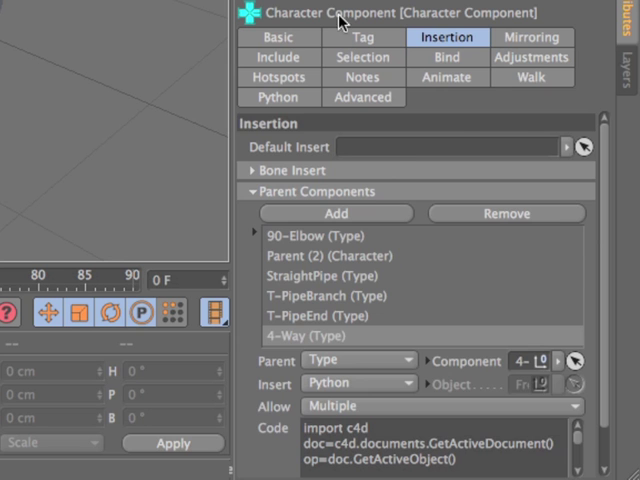
click(363, 37)
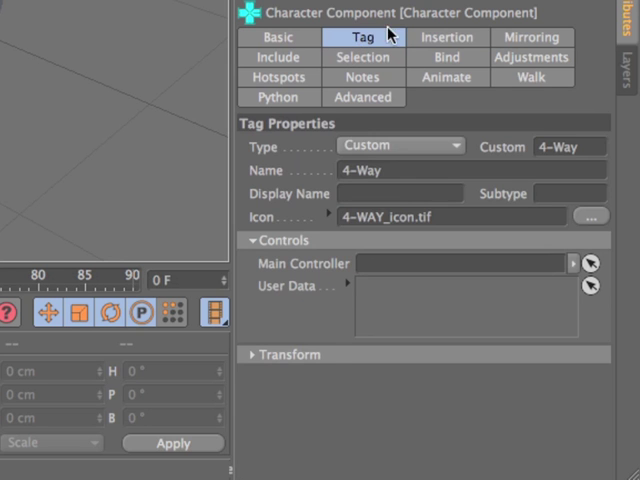
click(447, 37)
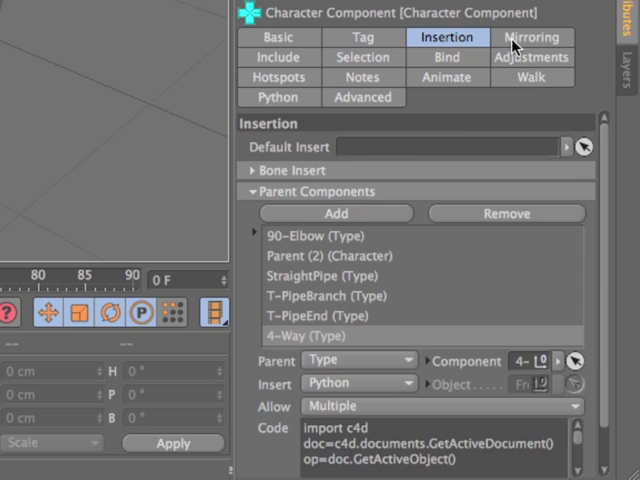
click(531, 37)
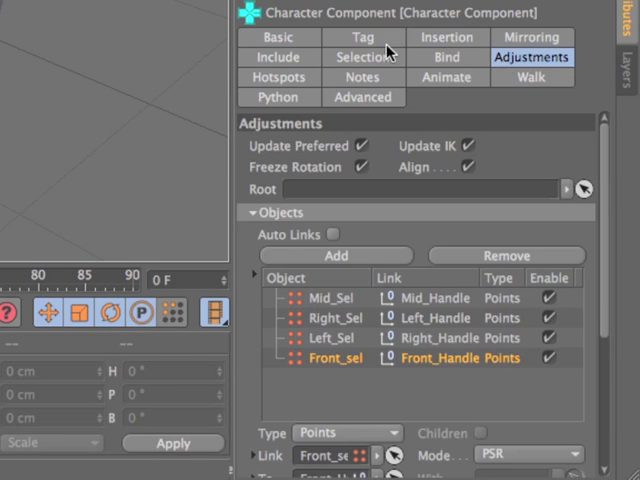
click(446, 37)
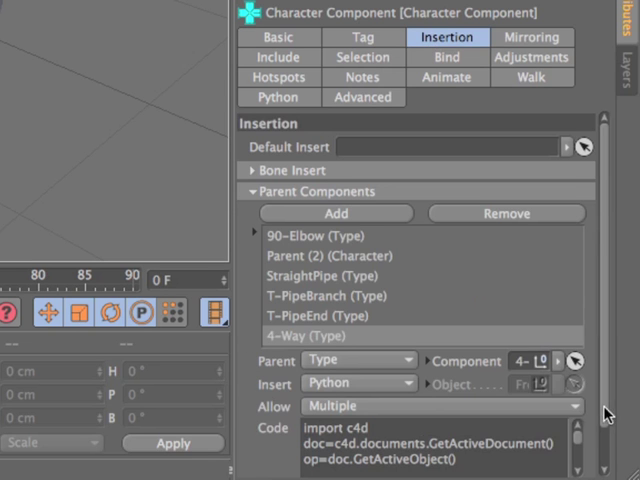
scroll(down, 3)
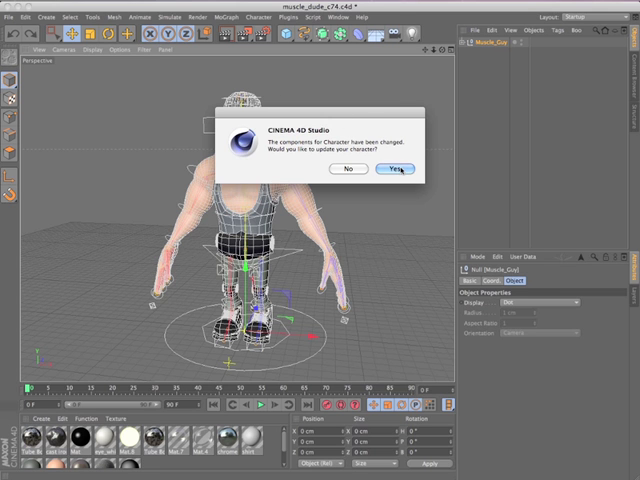
Step: Accept updating the muscle dude character to the changed components with Yes
click(393, 169)
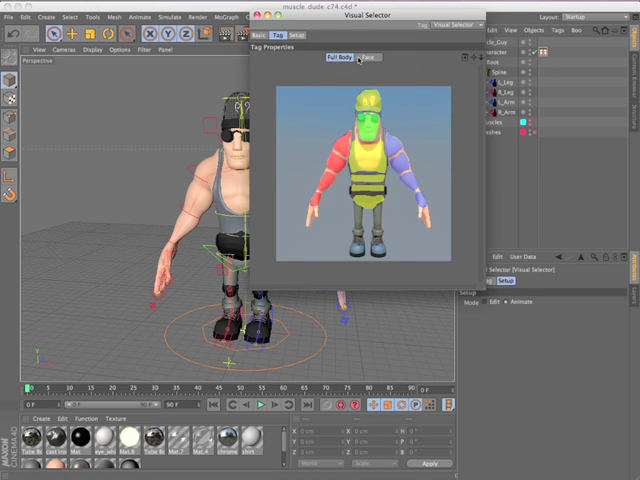
Step: In the Face view, draw a polygon hotspot around the helmet and link it to Head_con+
click(381, 76)
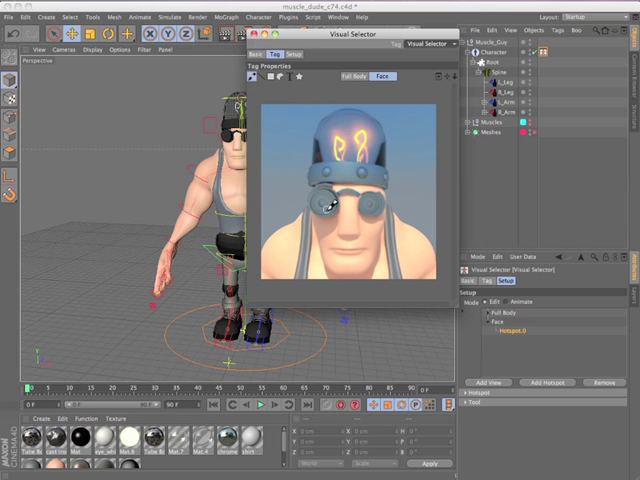
click(325, 208)
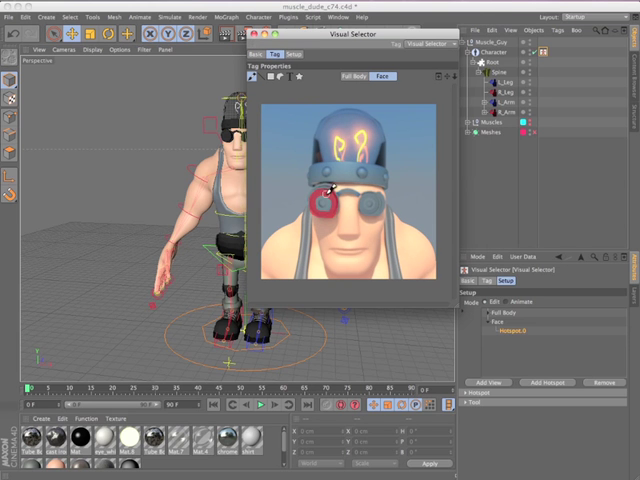
mouse_move(390, 118)
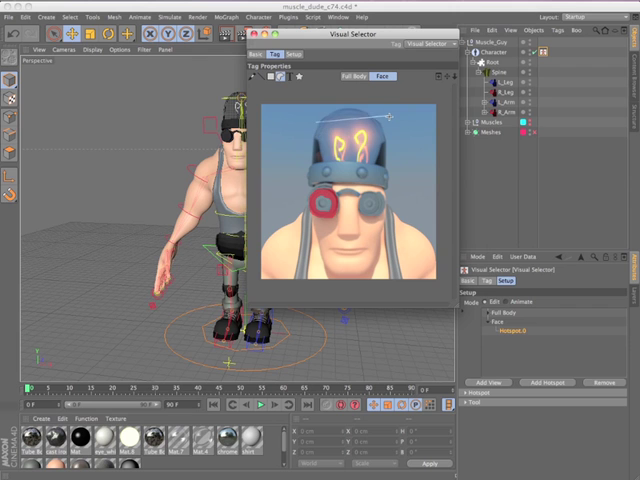
click(355, 140)
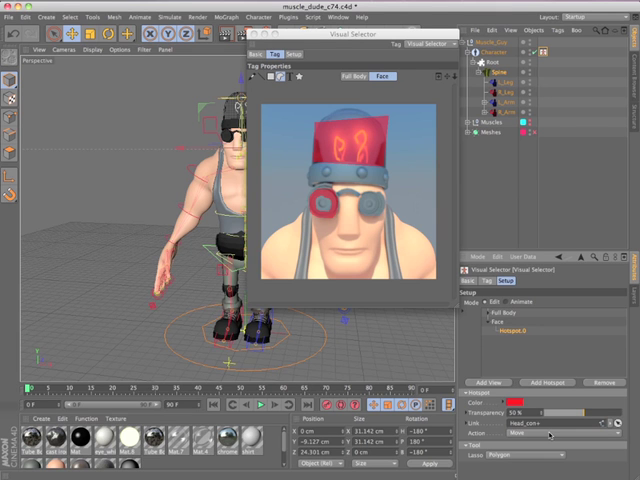
click(548, 433)
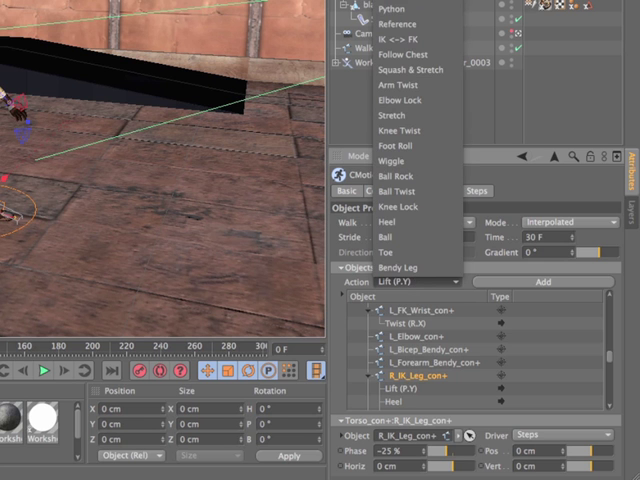
mouse_move(400, 160)
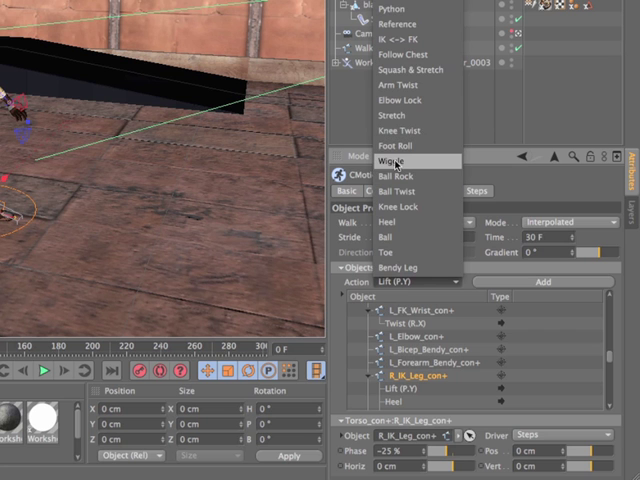
mouse_move(404, 145)
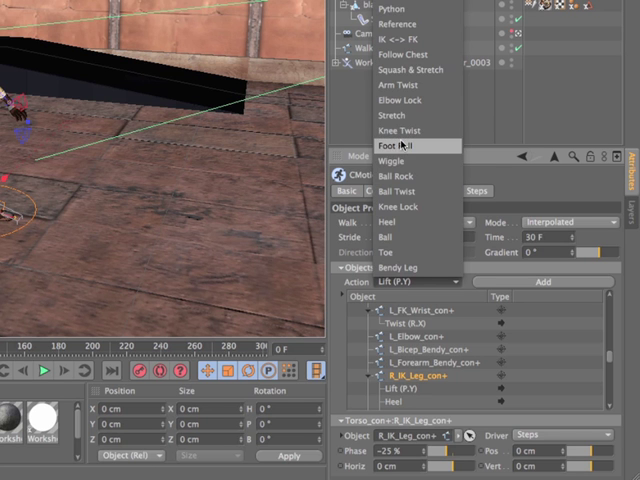
Step: Add a Foot Roll action to the R_IK_Leg_con+ controller in the CMotion walk
click(403, 145)
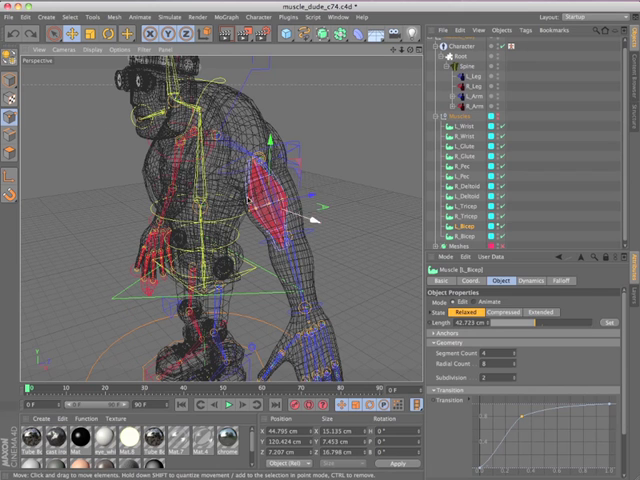
Step: Preview the L_Bicep muscle's extended and relaxed states and adjust its bulge shape profile
click(497, 310)
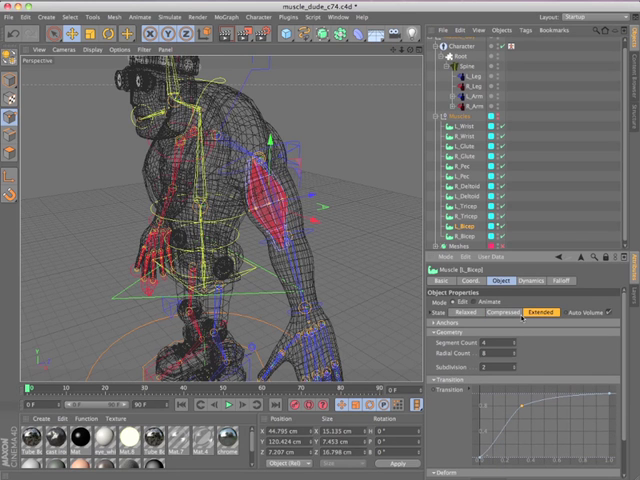
click(466, 320)
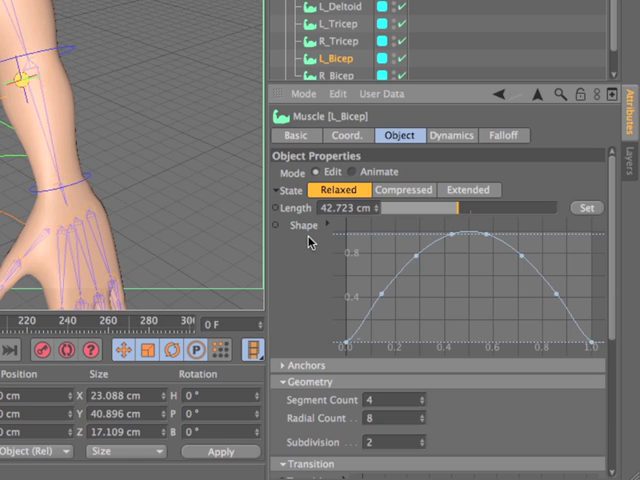
click(451, 135)
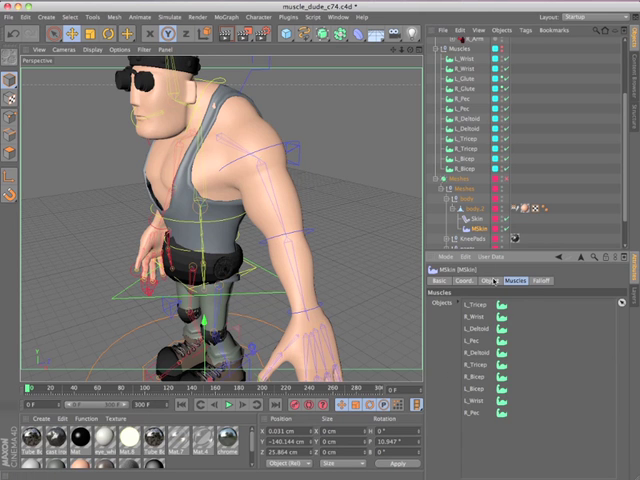
Step: Show the Muscles list of the body's MSkin tag with the character's muscle objects as influences
click(490, 280)
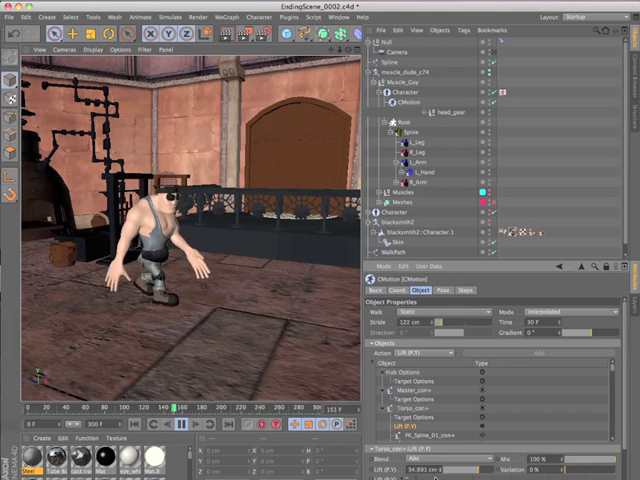
Step: Play the timeline so the CMotion walk carries the muscle dude across the blacksmith workshop
click(181, 424)
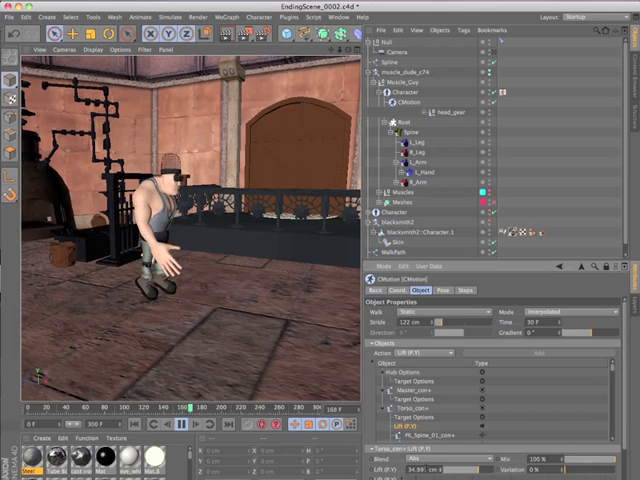